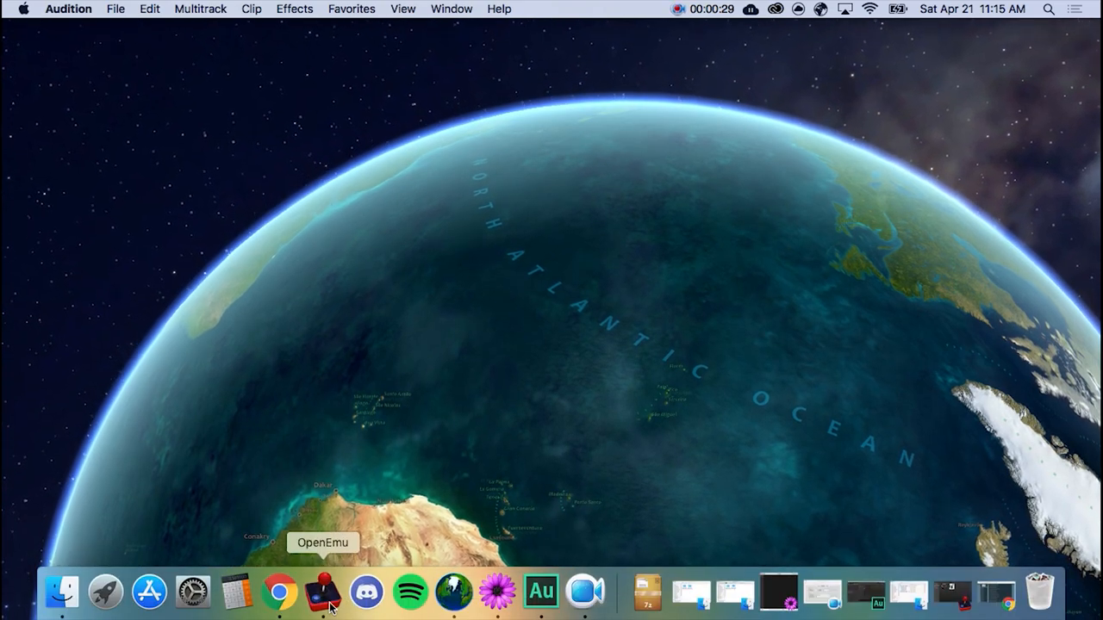
{"action": "mouse_move", "coordinate": [279, 592]}
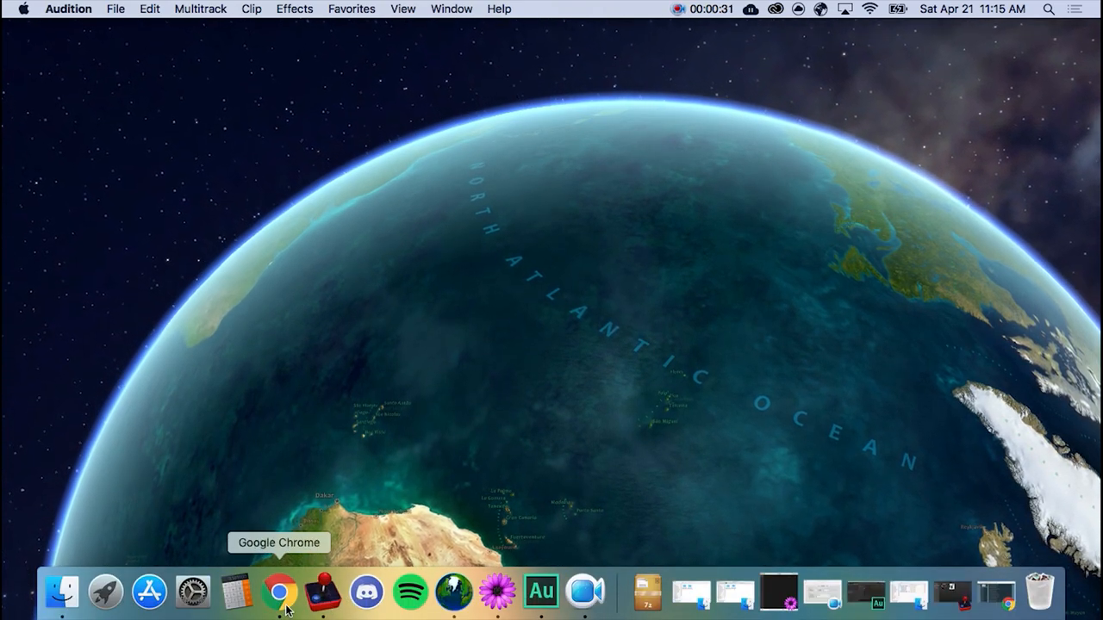
Bring up Chrome and open the Metal Gear Solid Disc 2 download page.
{"action": "left_click", "coordinate": [280, 591]}
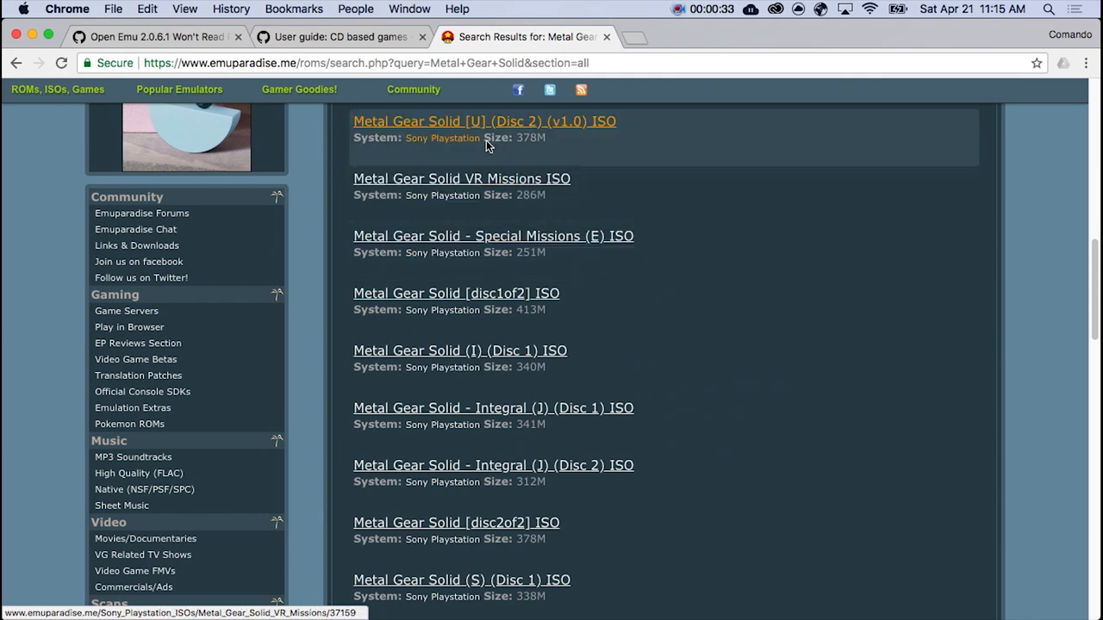
{"action": "left_click", "coordinate": [412, 89]}
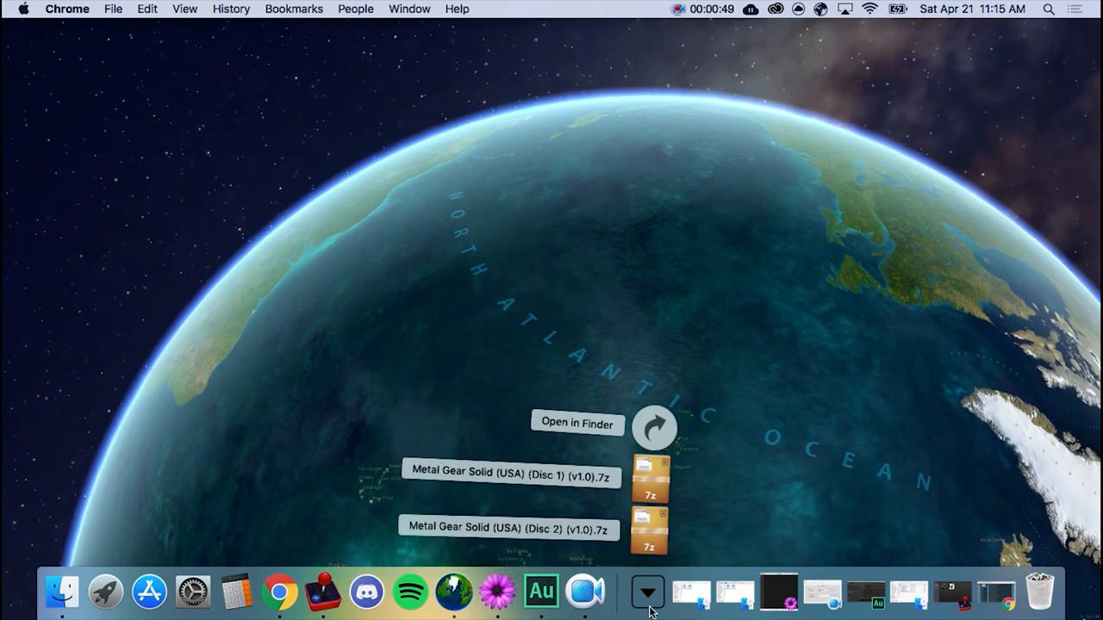
Show the downloaded Metal Gear Solid disc archives in Finder.
{"action": "left_click", "coordinate": [576, 423]}
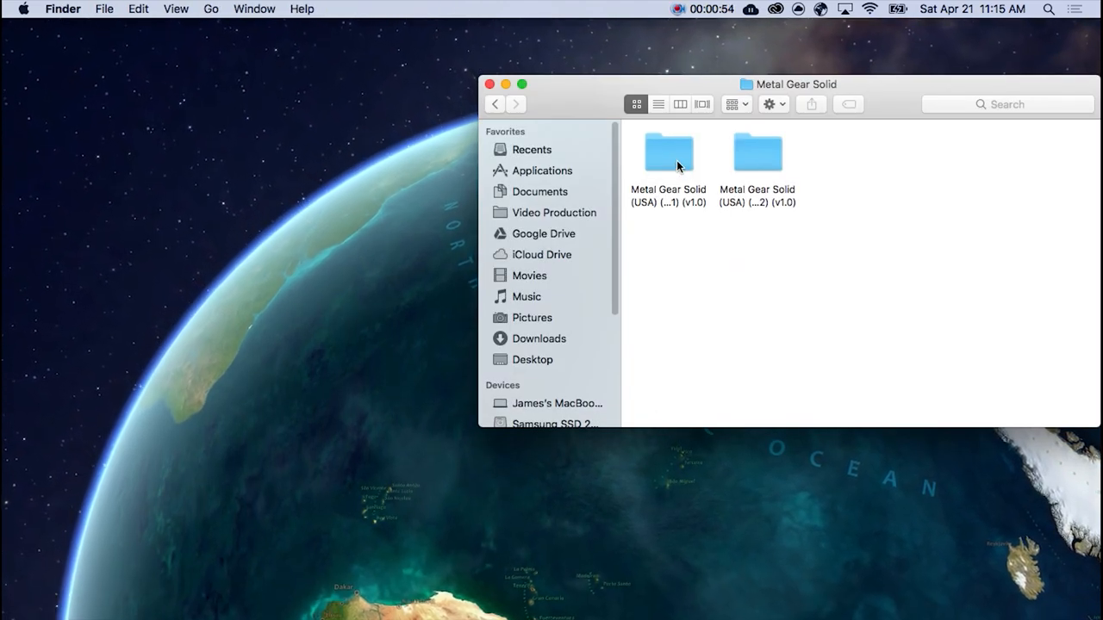
{"action": "mouse_move", "coordinate": [785, 227]}
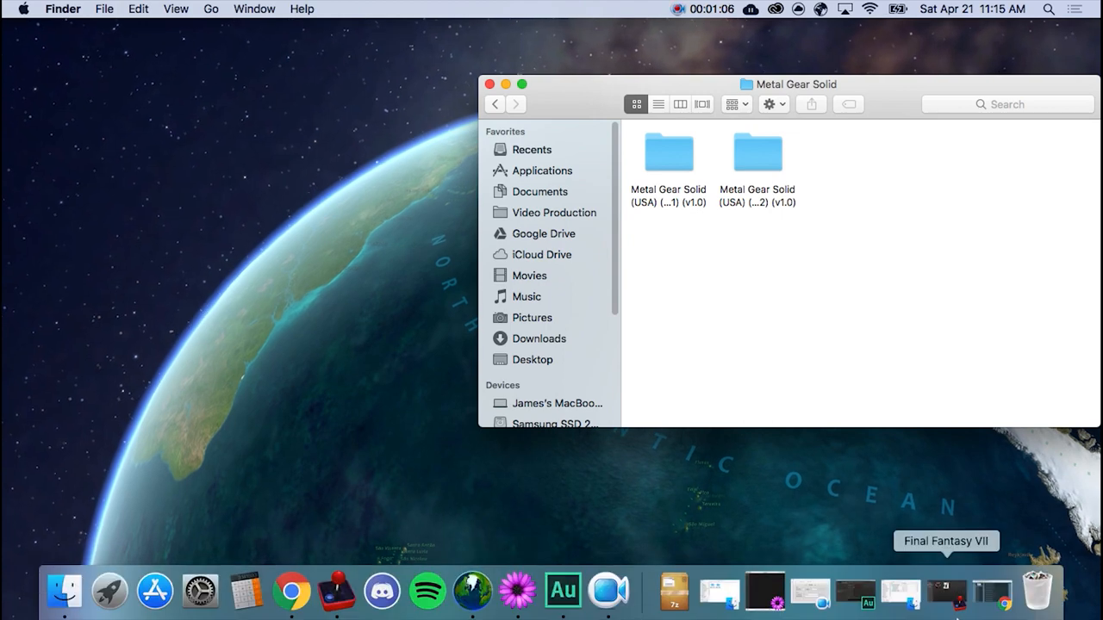
{"action": "mouse_move", "coordinate": [719, 591]}
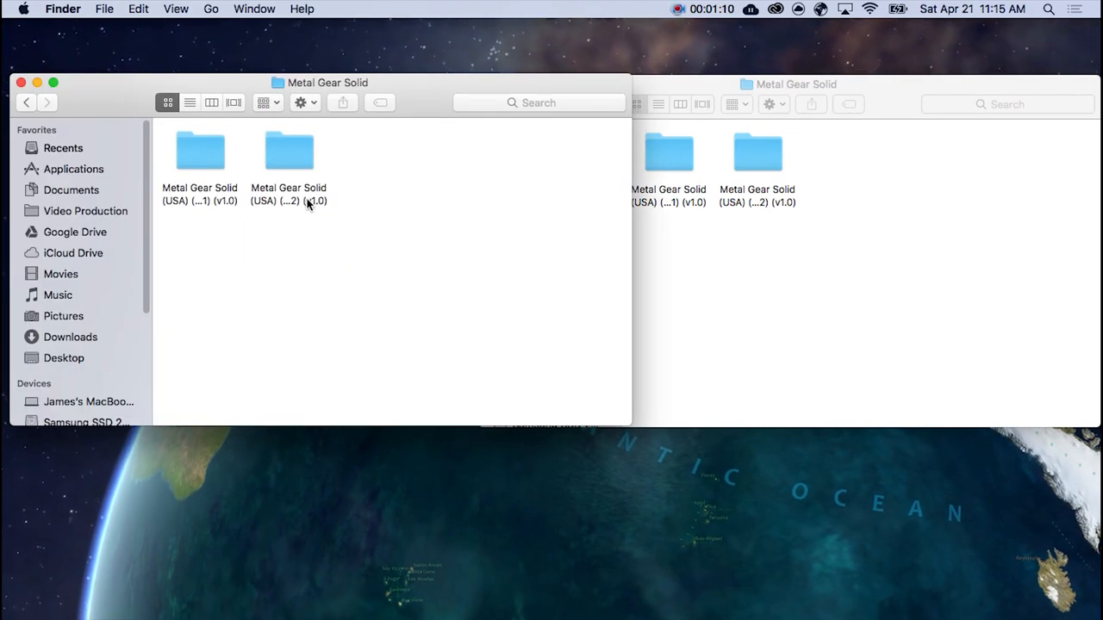
{"action": "mouse_move", "coordinate": [851, 214]}
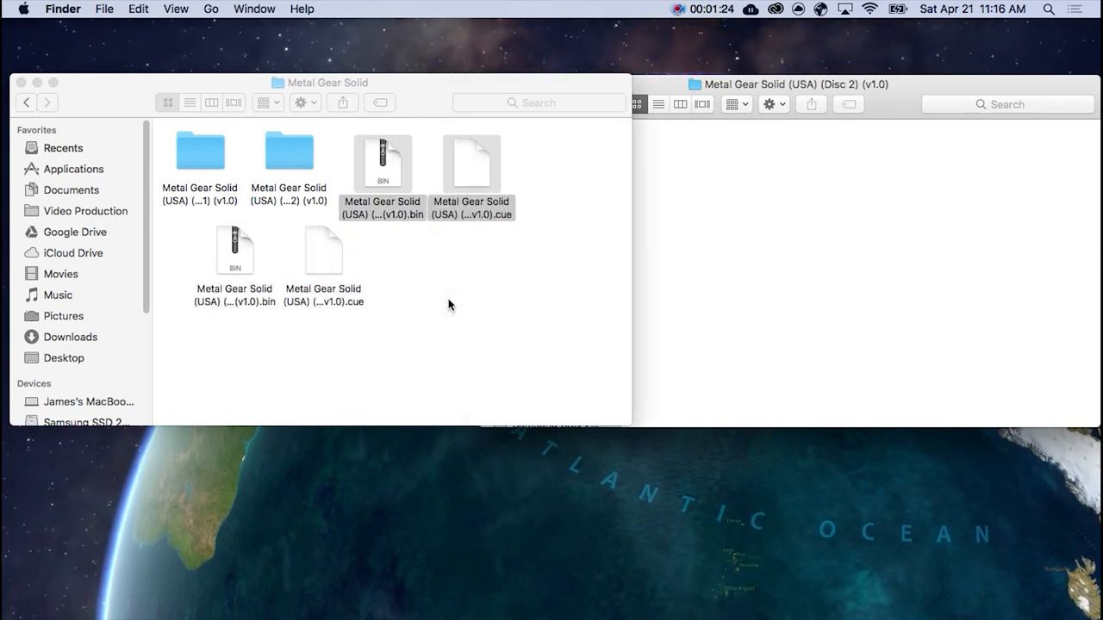
Clean Up the Metal Gear Solid folder so the BIN/CUE files are neatly arranged.
{"action": "right_click", "coordinate": [199, 150]}
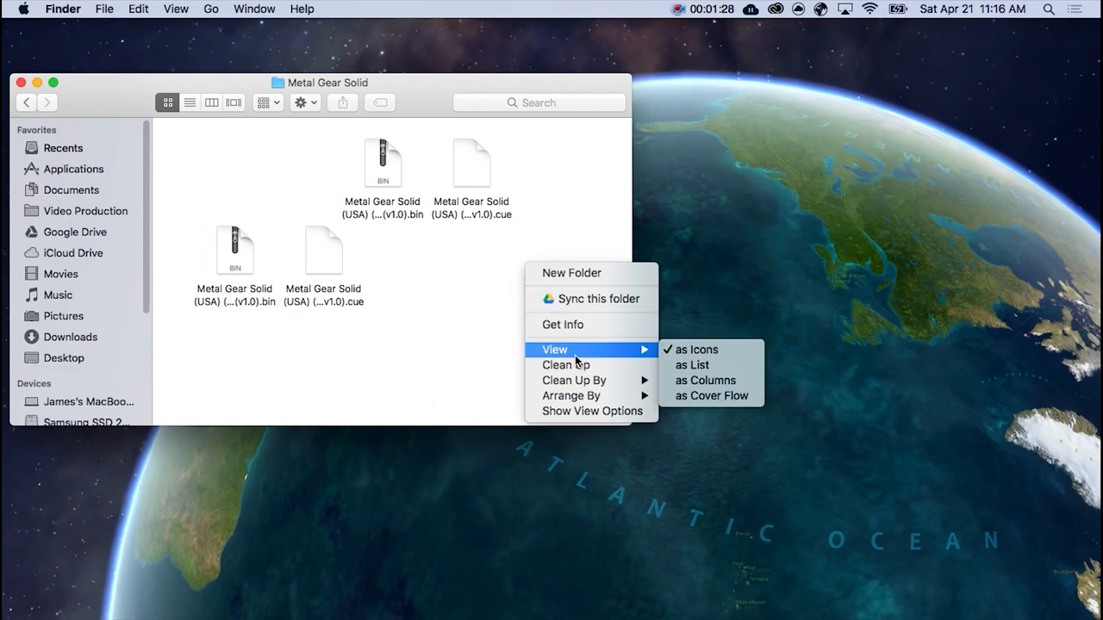
{"action": "left_click", "coordinate": [566, 364]}
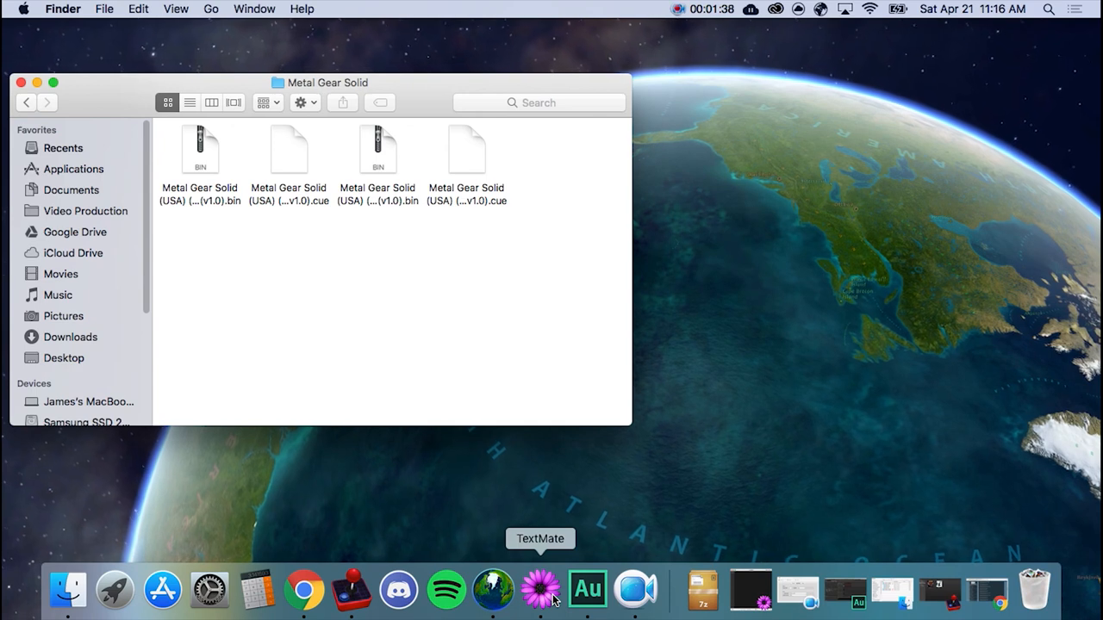
Launch TextMate from the Dock.
{"action": "left_click", "coordinate": [350, 590]}
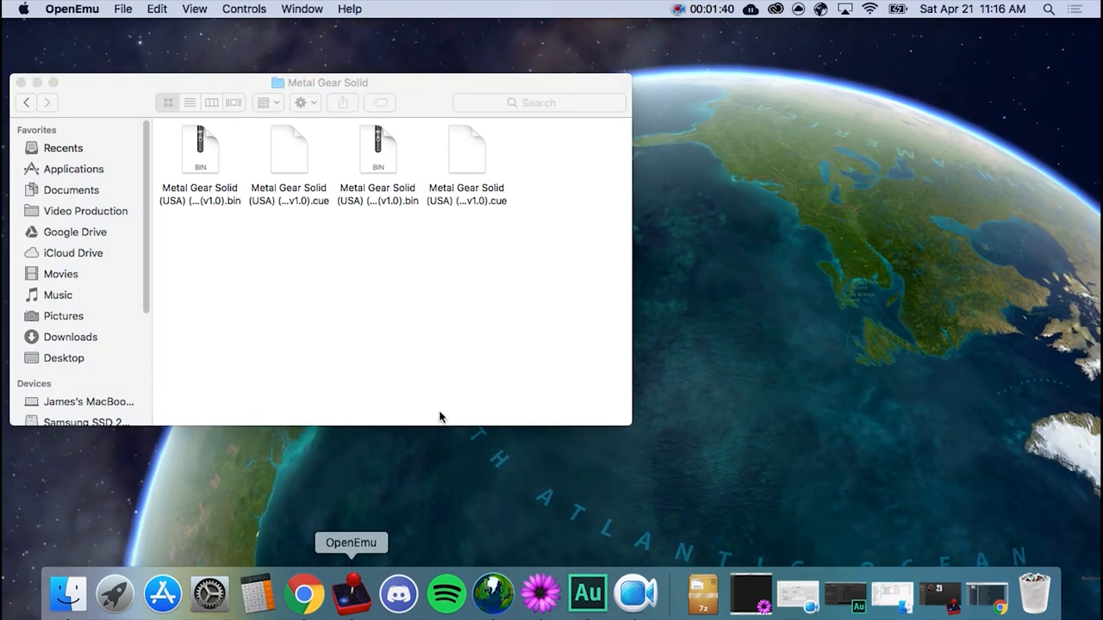
{"action": "mouse_move", "coordinate": [445, 593]}
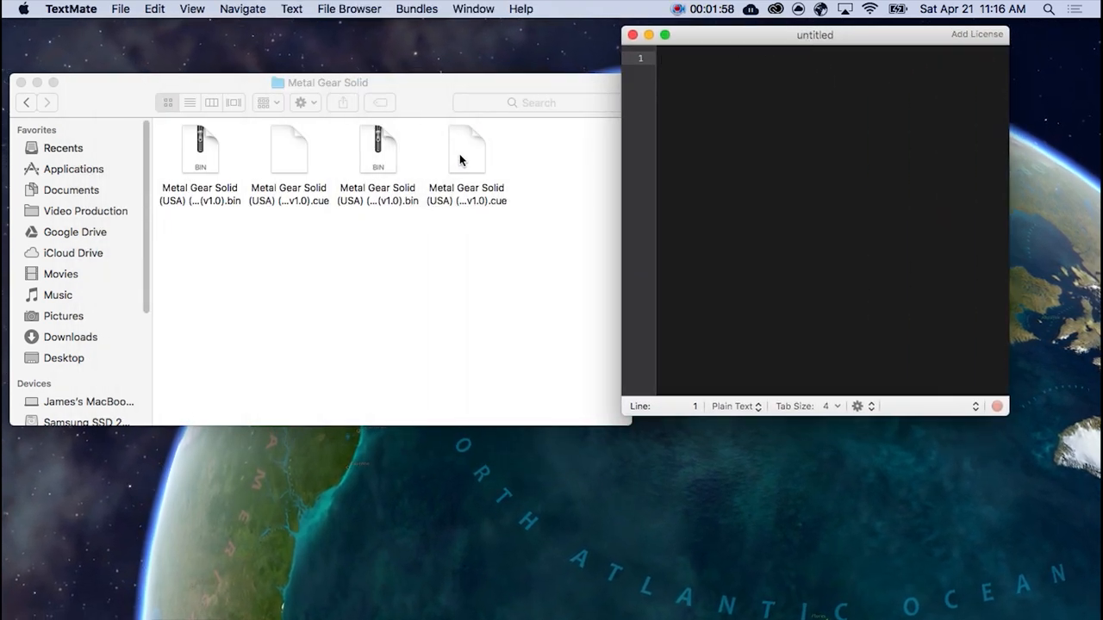
Type the Disc 1 and Disc 2 (v1.0) .cue file names on separate lines.
{"action": "left_click", "coordinate": [466, 149]}
{"action": "type", "text": "Metal Gear Solid (USA) (Disc 1) (v1.0).ci"}
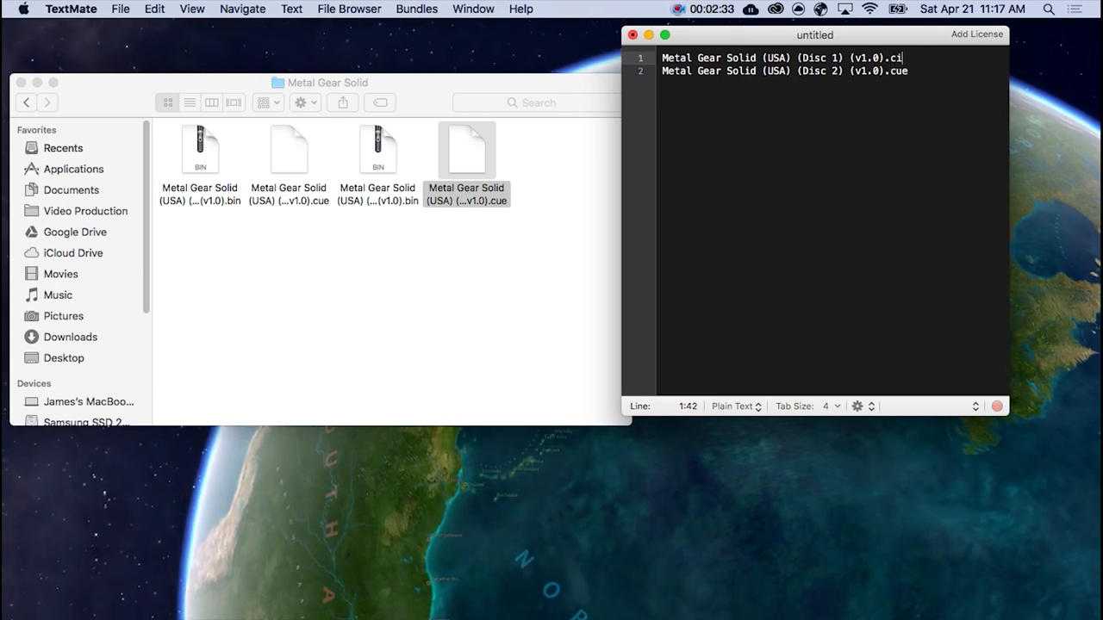
{"action": "type", "text": "ue"}
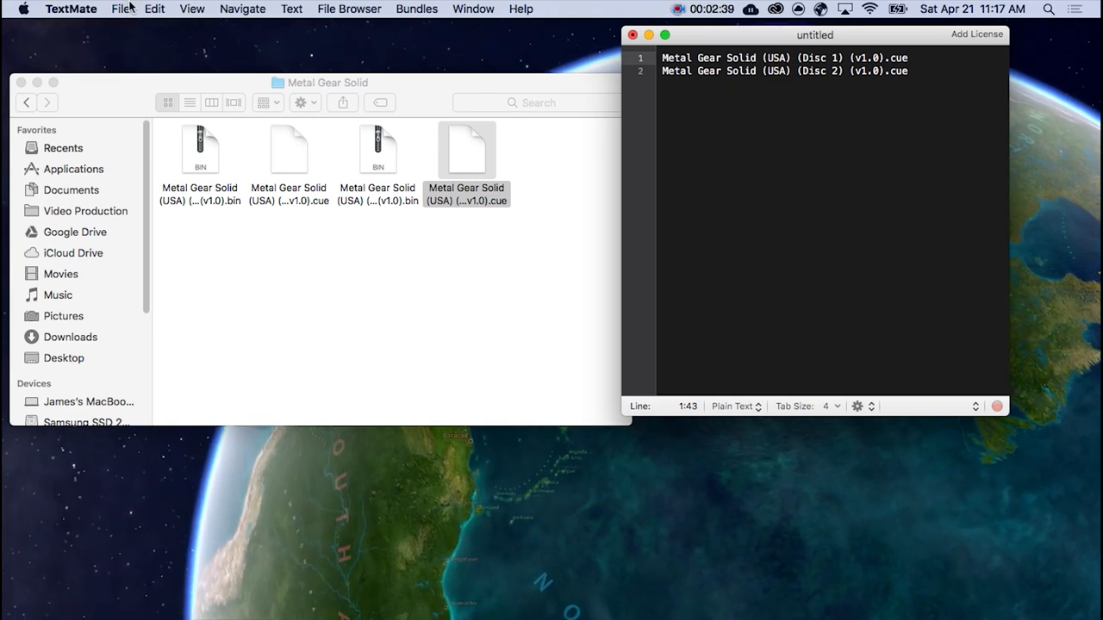
Save the list as 'Metal Gear Solid.m3u' in the Metal Gear Solid folder.
{"action": "left_click", "coordinate": [120, 10]}
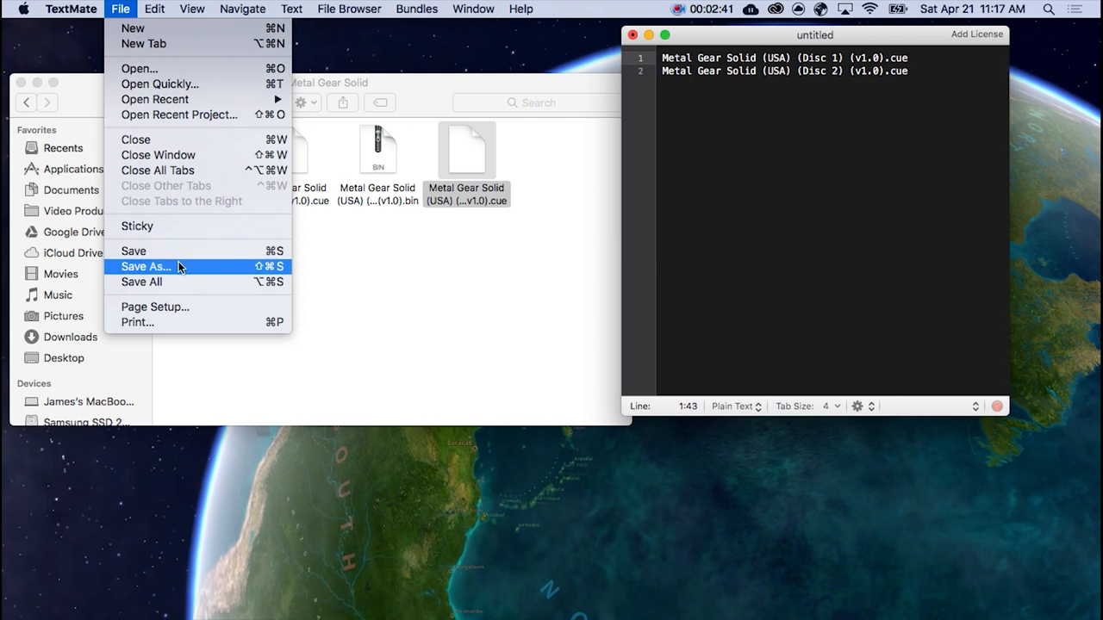
{"action": "left_click", "coordinate": [144, 266]}
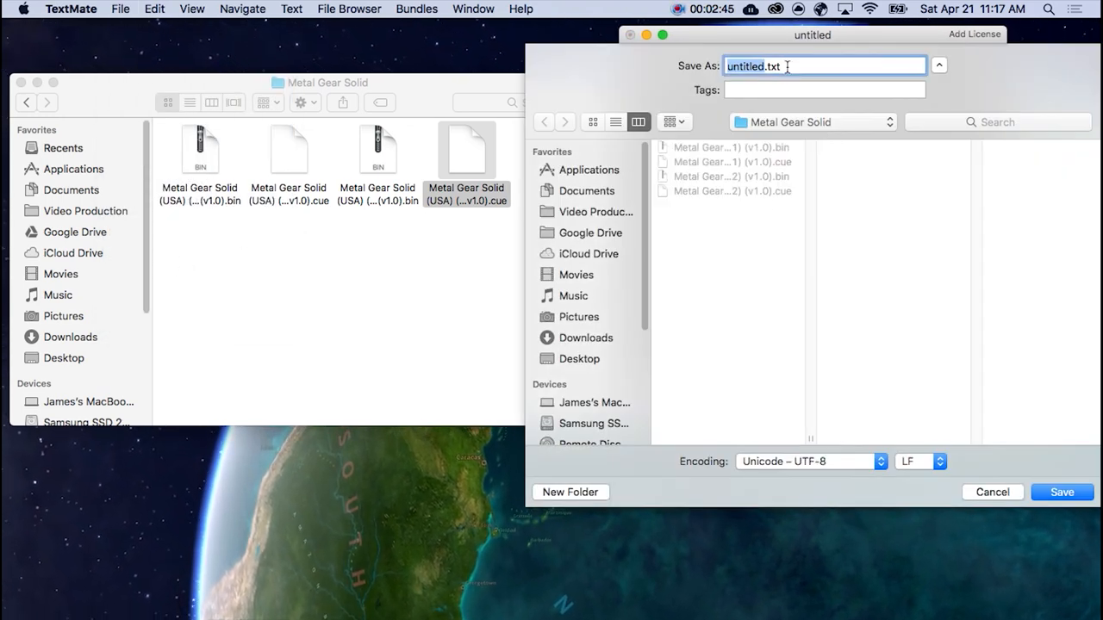
{"action": "type", "text": "Metal Gear Solid.m3"}
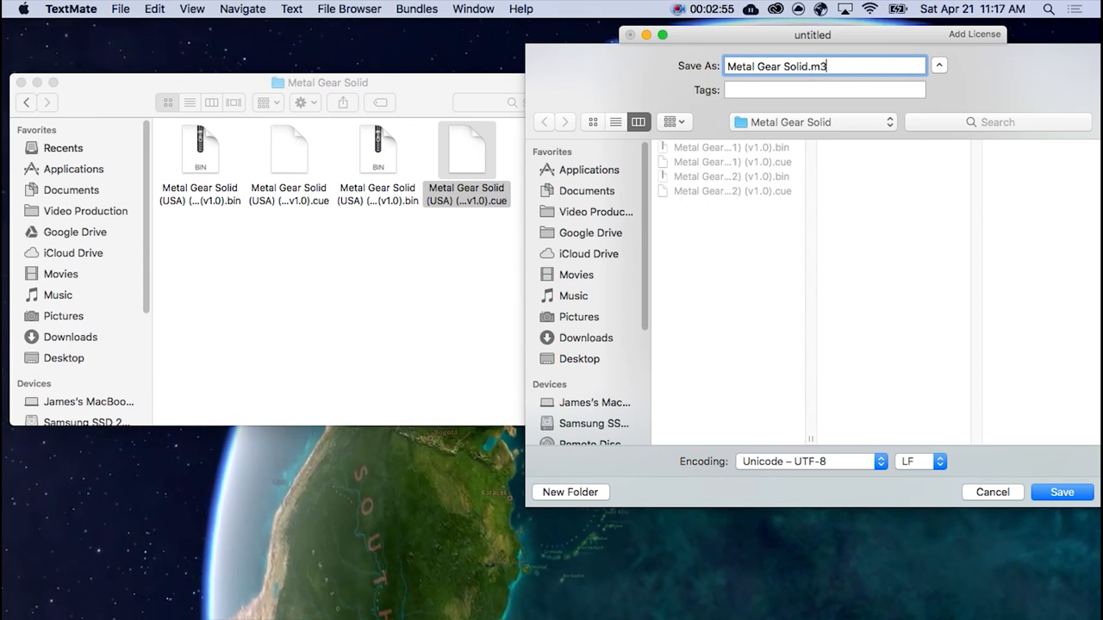
{"action": "type", "text": "u"}
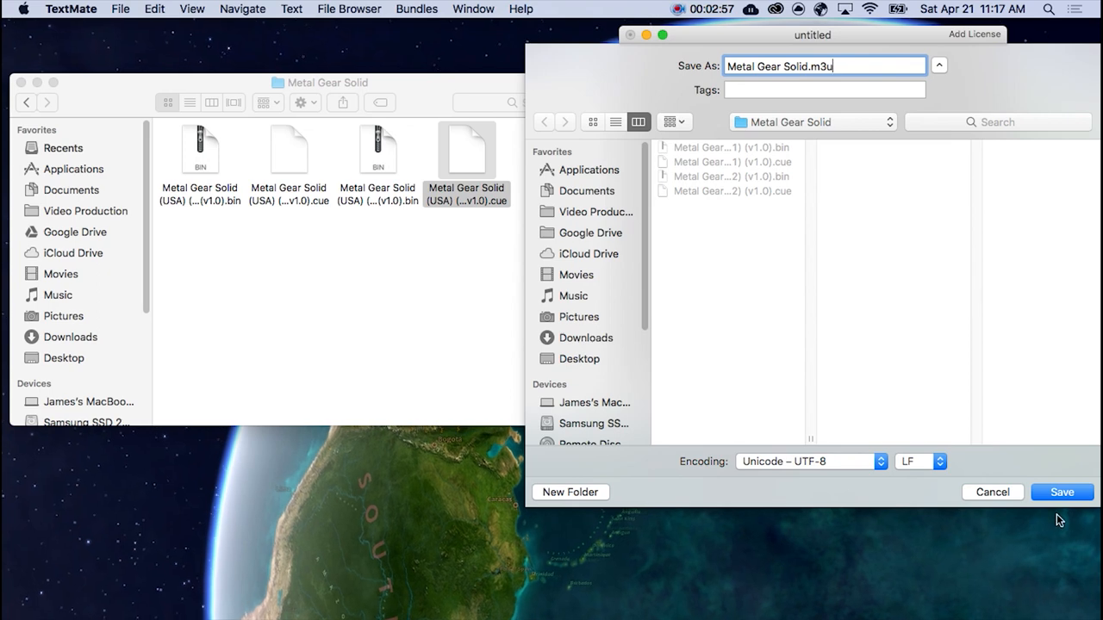
{"action": "left_click", "coordinate": [1060, 492]}
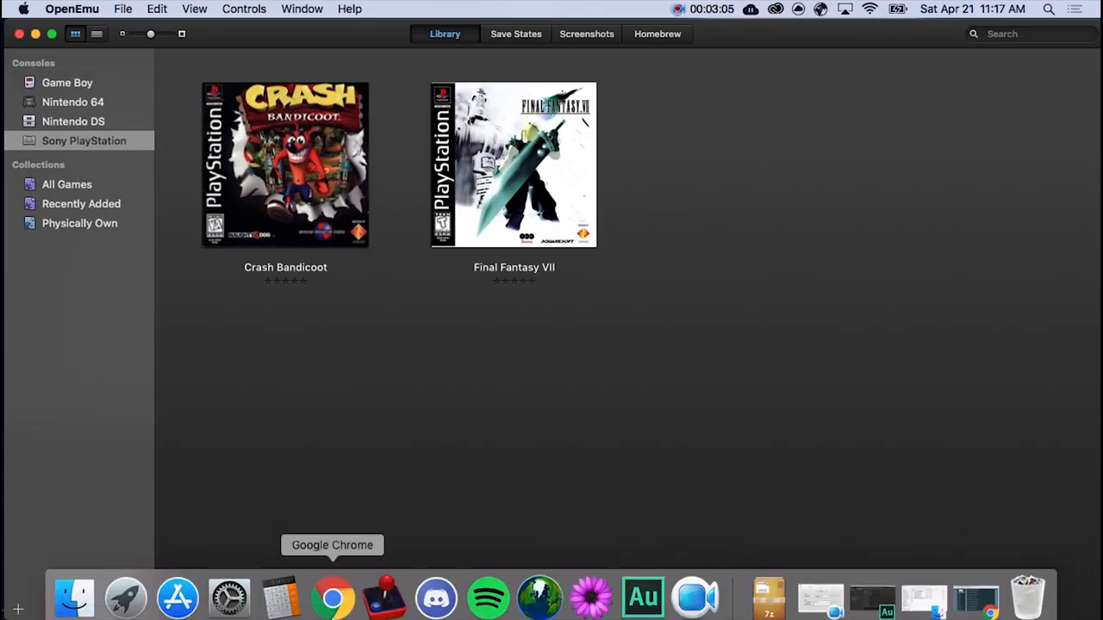
{"action": "mouse_move", "coordinate": [73, 590]}
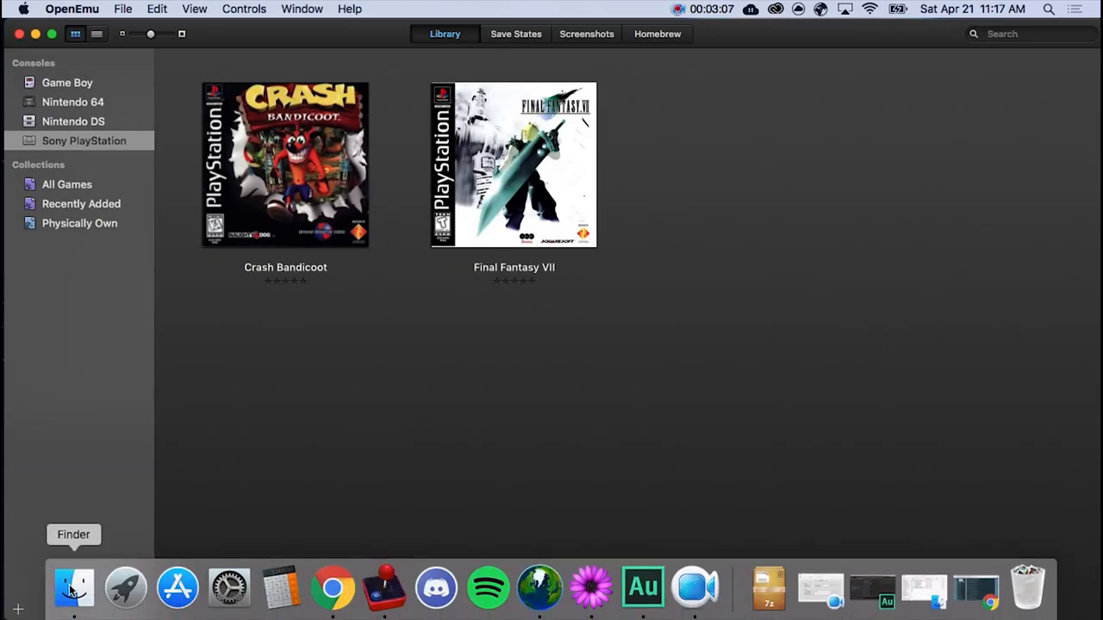
Bring up Finder to reach Metal Gear Solid.m3u for importing.
{"action": "left_click", "coordinate": [73, 589]}
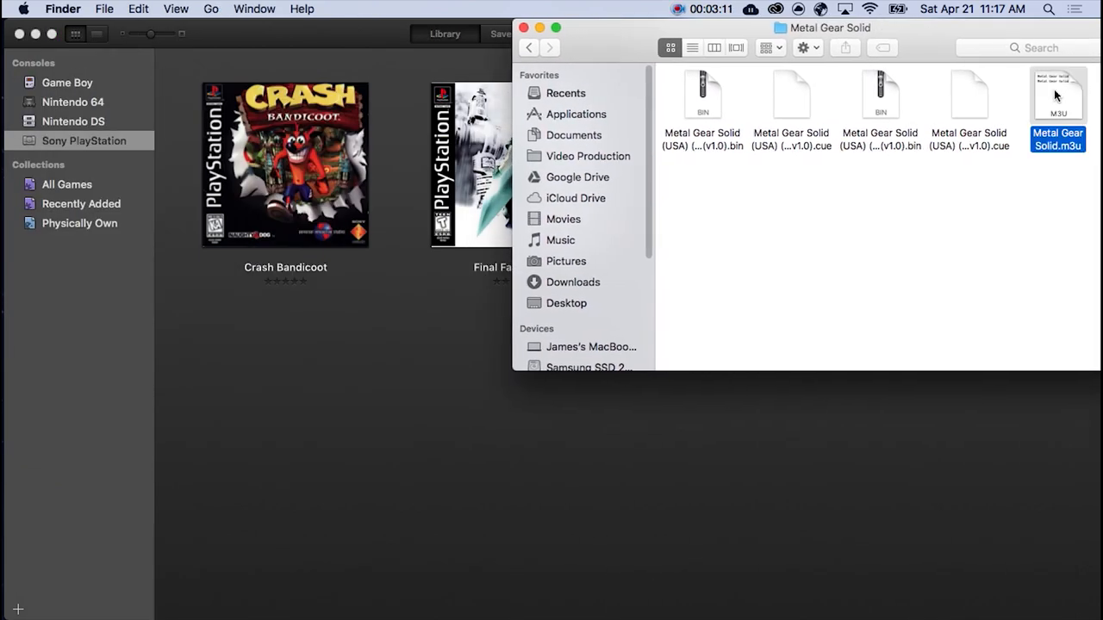
{"action": "mouse_move", "coordinate": [447, 405]}
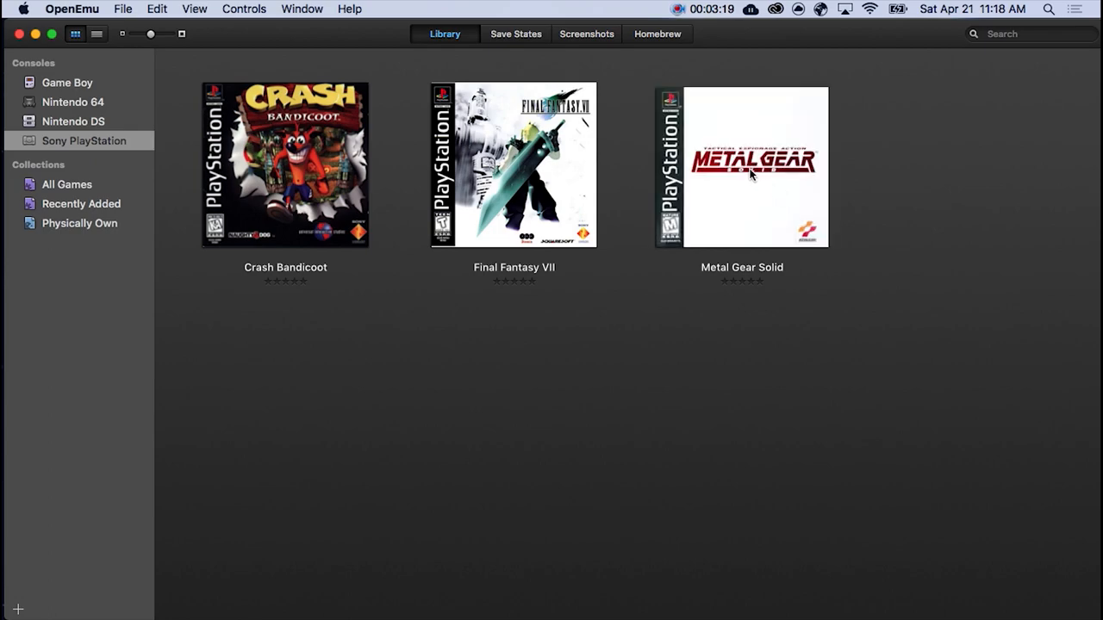
Launch Metal Gear Solid and open its in-game options for disc selection.
{"action": "double_click", "coordinate": [741, 164]}
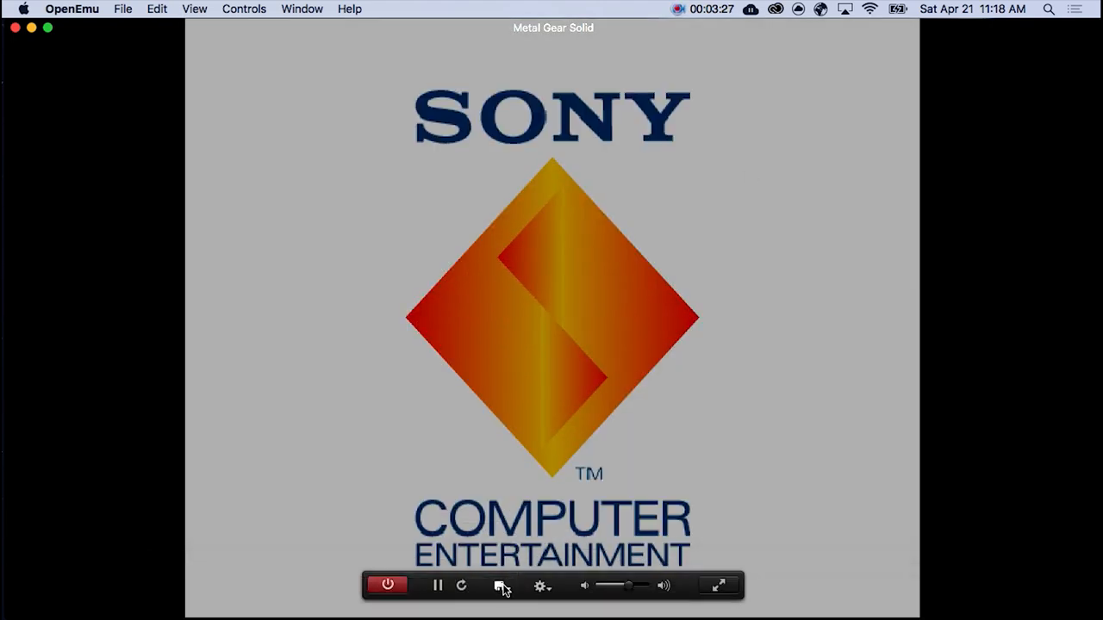
{"action": "left_click", "coordinate": [540, 585]}
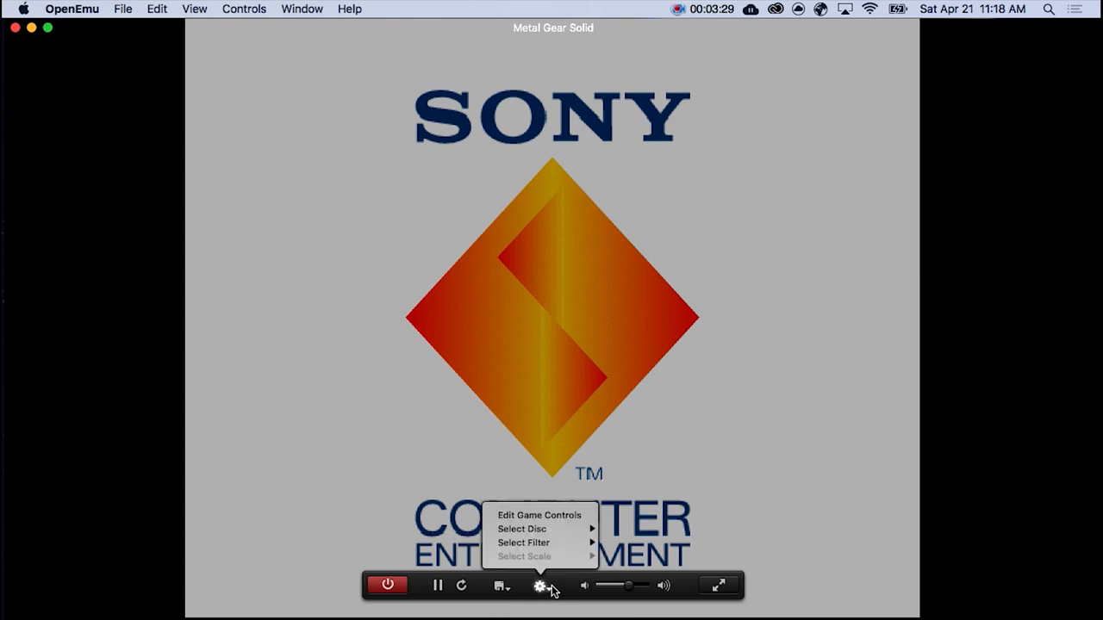
{"action": "mouse_move", "coordinate": [522, 528]}
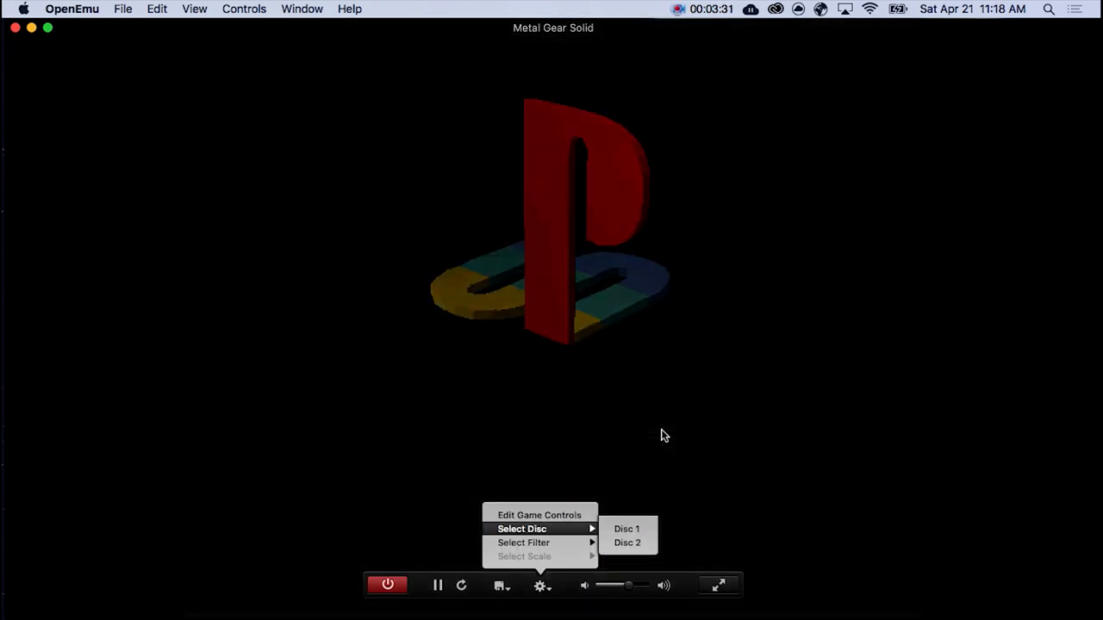